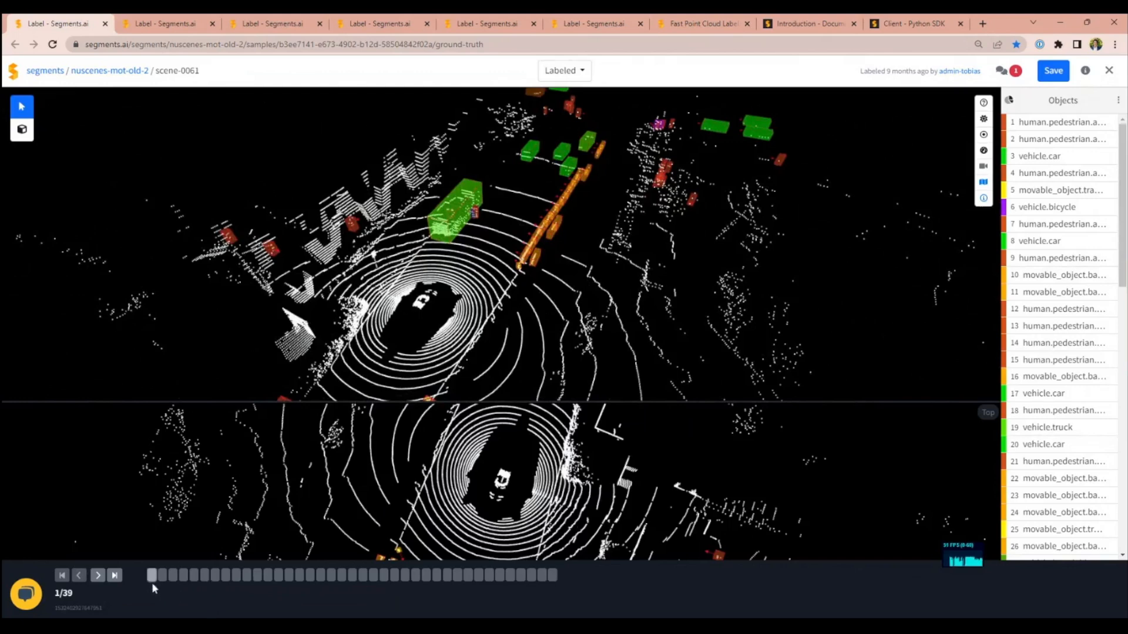
Step the labeled nuScenes lidar sequence forward from frame 1 to frame 7 of 39.
left_click(97, 575)
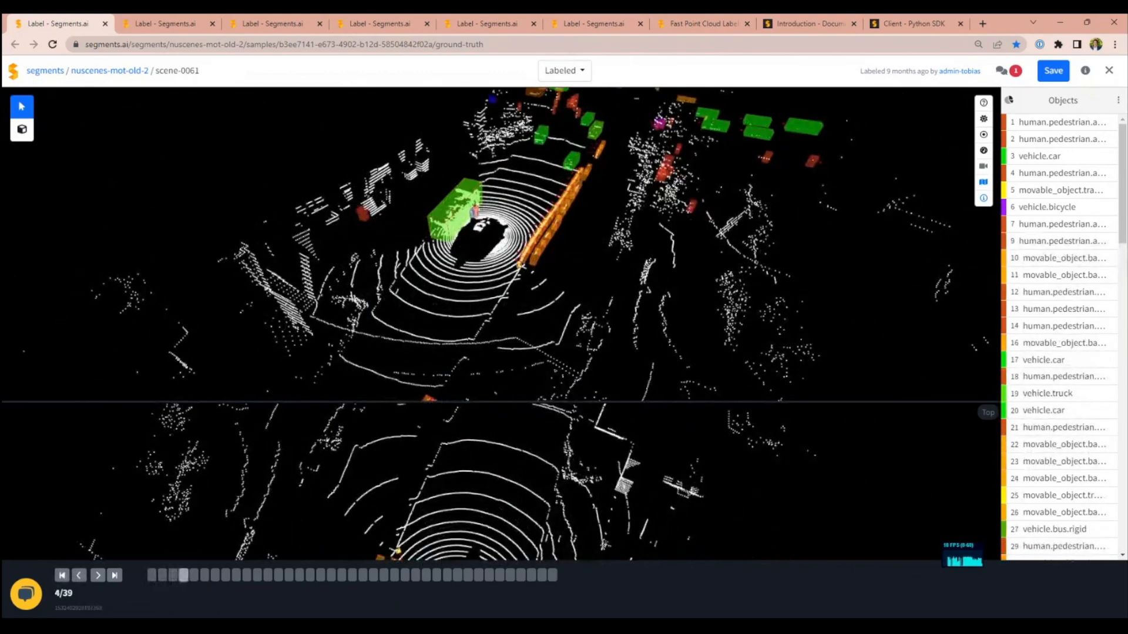
left_click(97, 575)
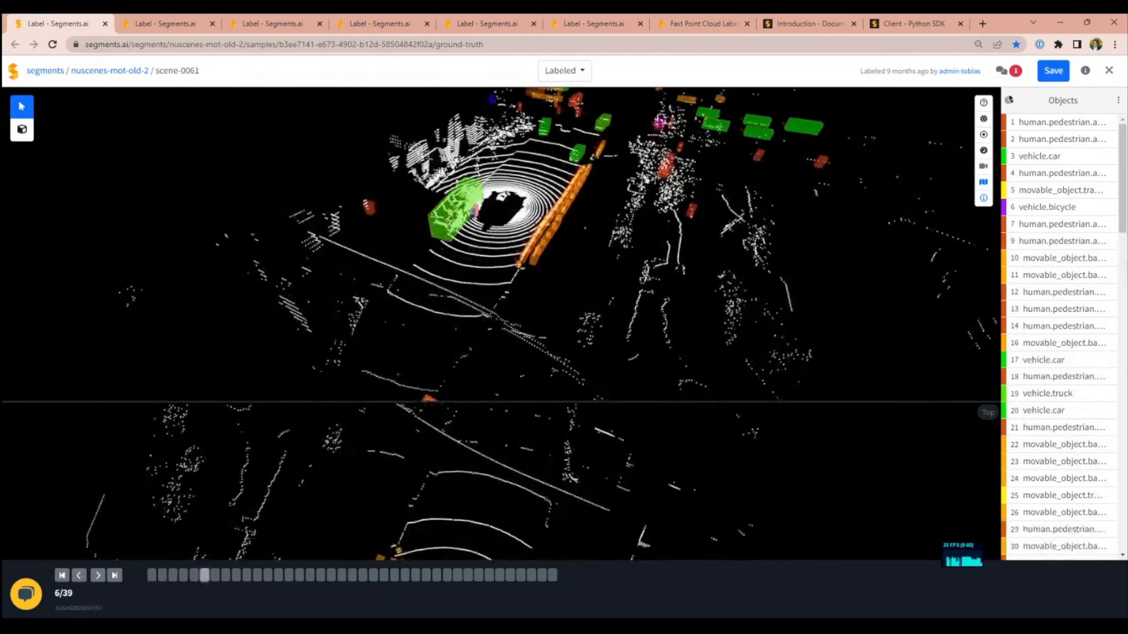
left_click(97, 574)
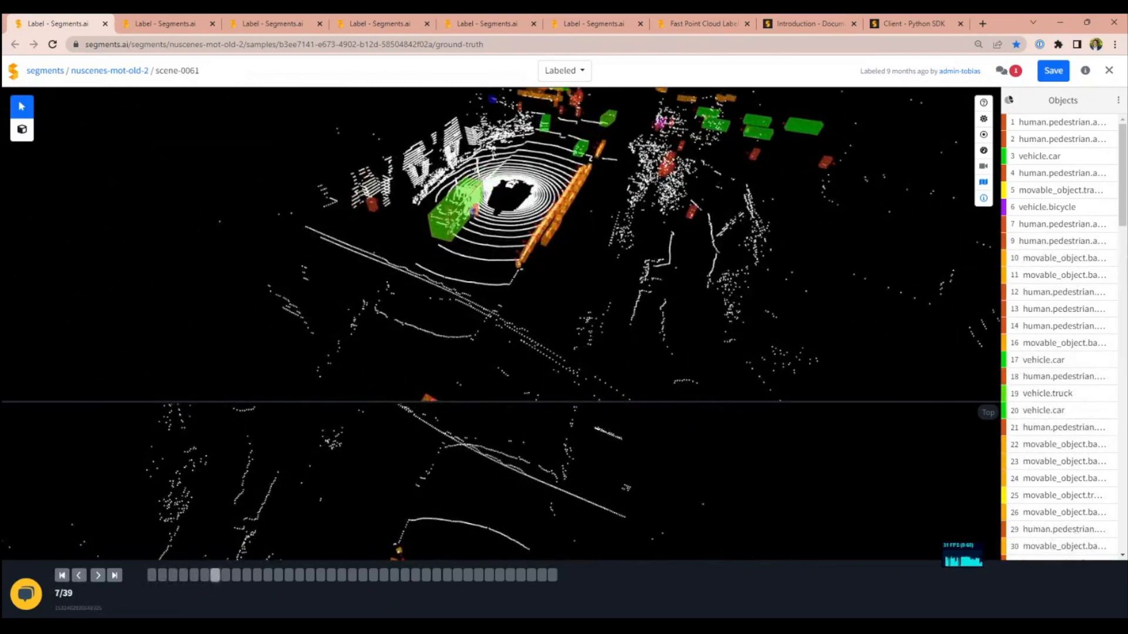